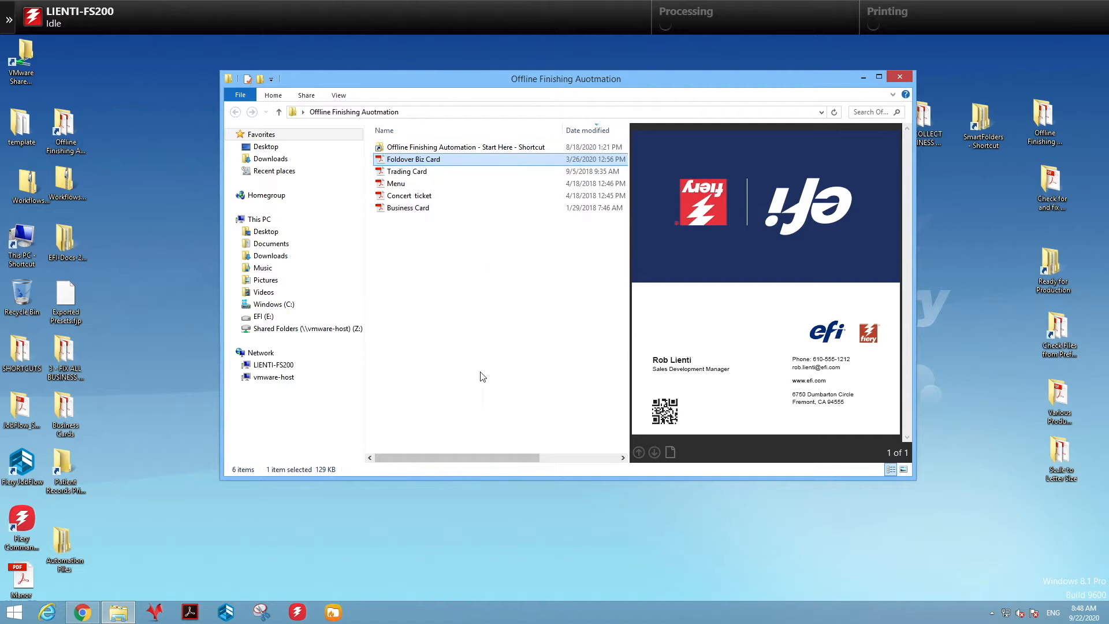
{"action": "mouse_move", "coordinate": [234, 553]}
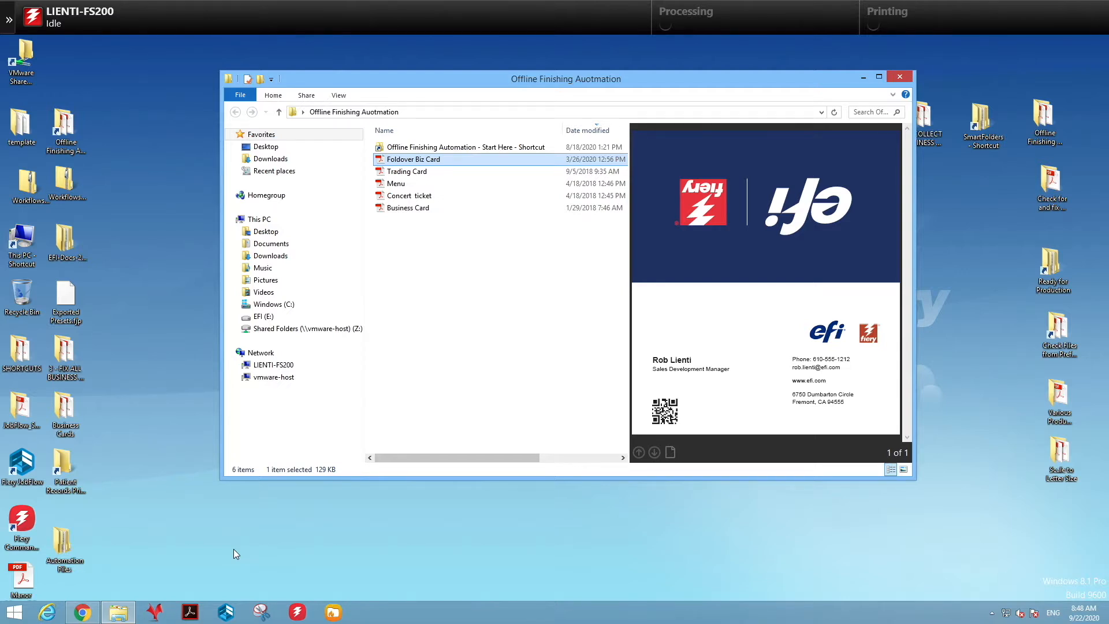
{"action": "mouse_move", "coordinate": [470, 162]}
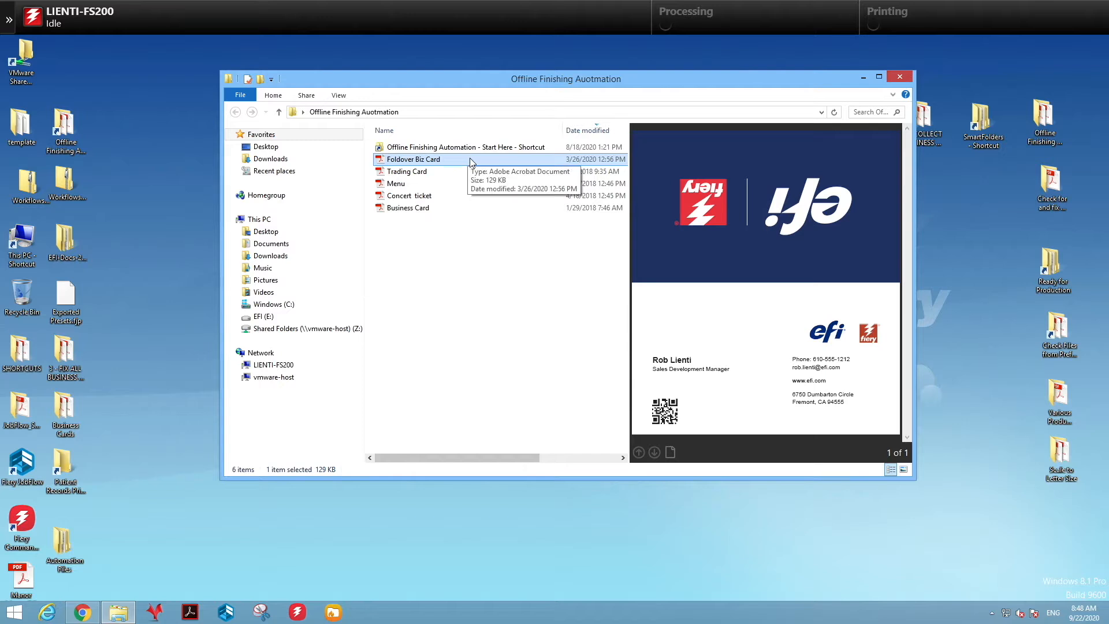
Preview the Trading Card, Menu and Concert ticket PDF artwork.
{"action": "left_click", "coordinate": [406, 171]}
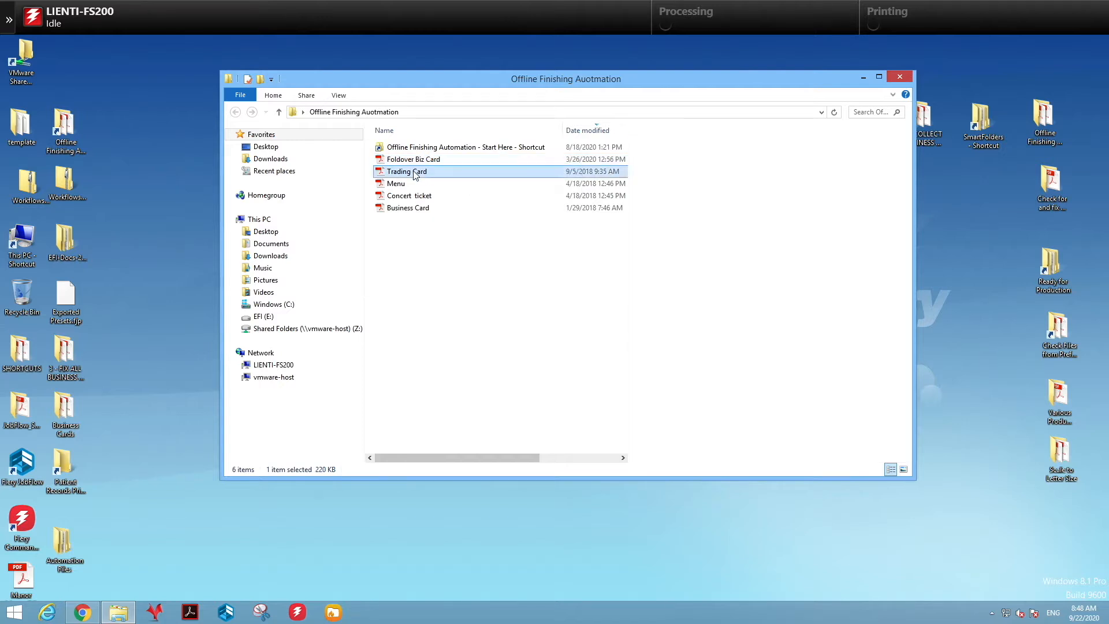
{"action": "left_click", "coordinate": [407, 171]}
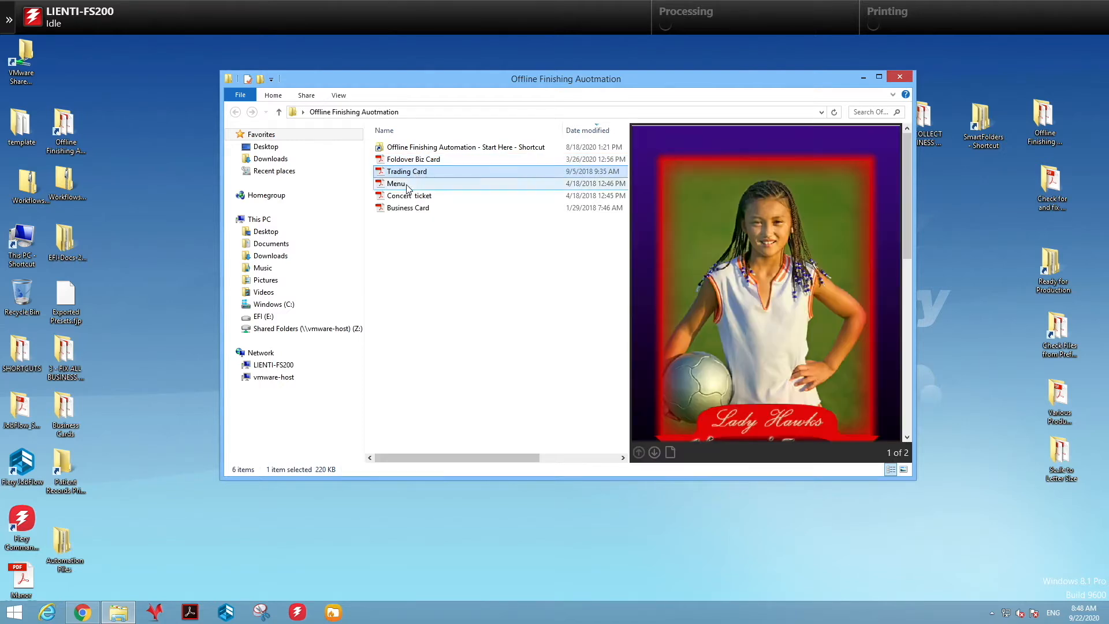
{"action": "left_click", "coordinate": [395, 183]}
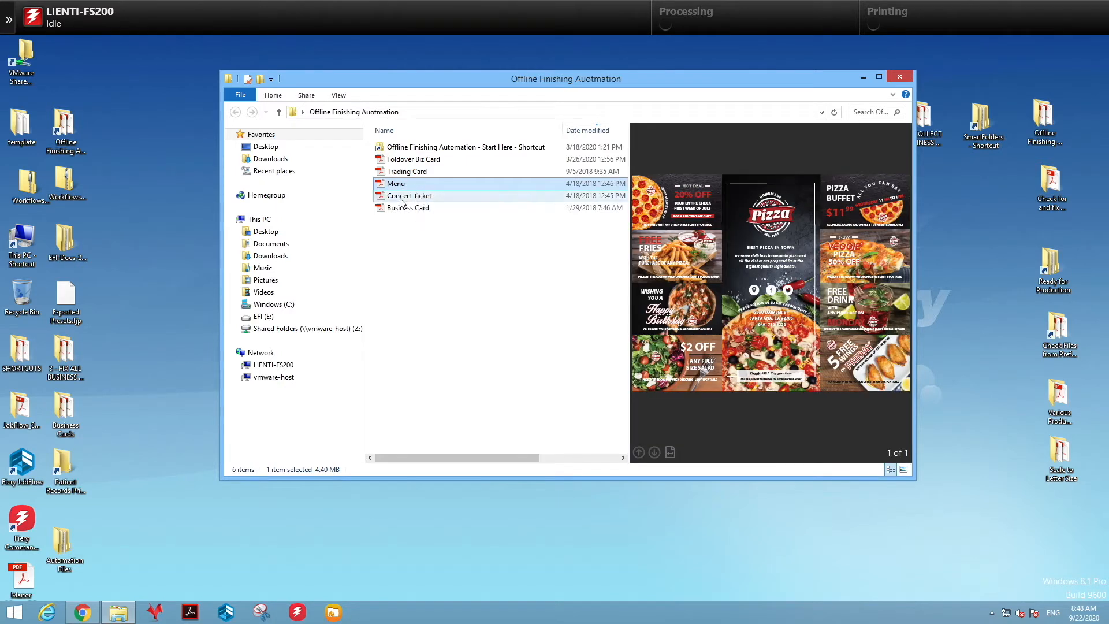
{"action": "left_click", "coordinate": [411, 195]}
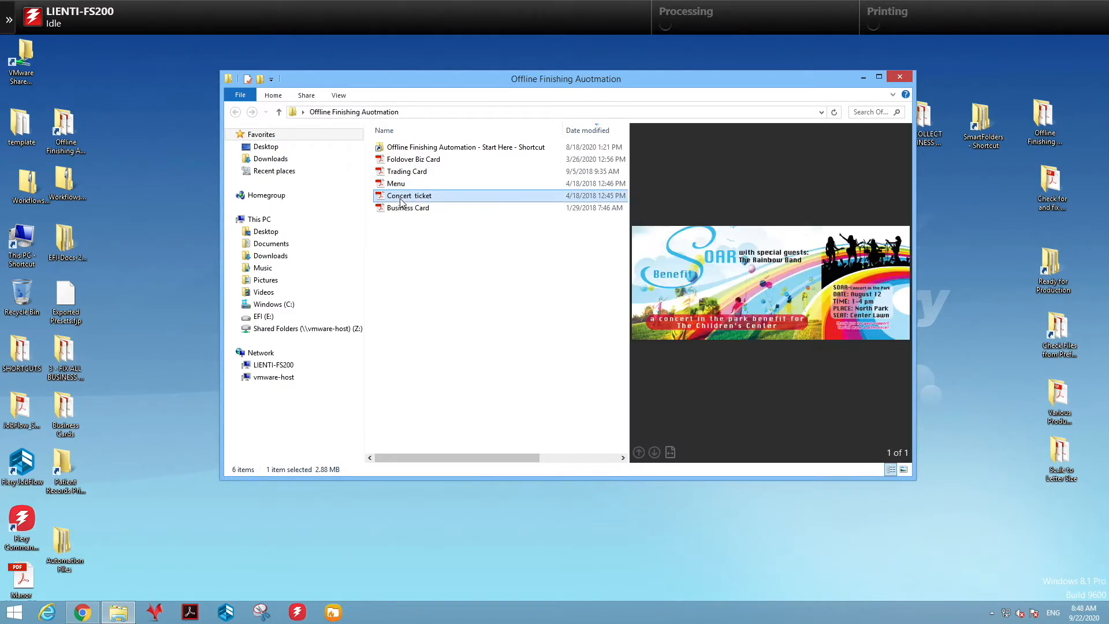
Preview the Business Card PDF, then copy all five PDFs into the Start Here folder.
{"action": "left_click", "coordinate": [408, 207]}
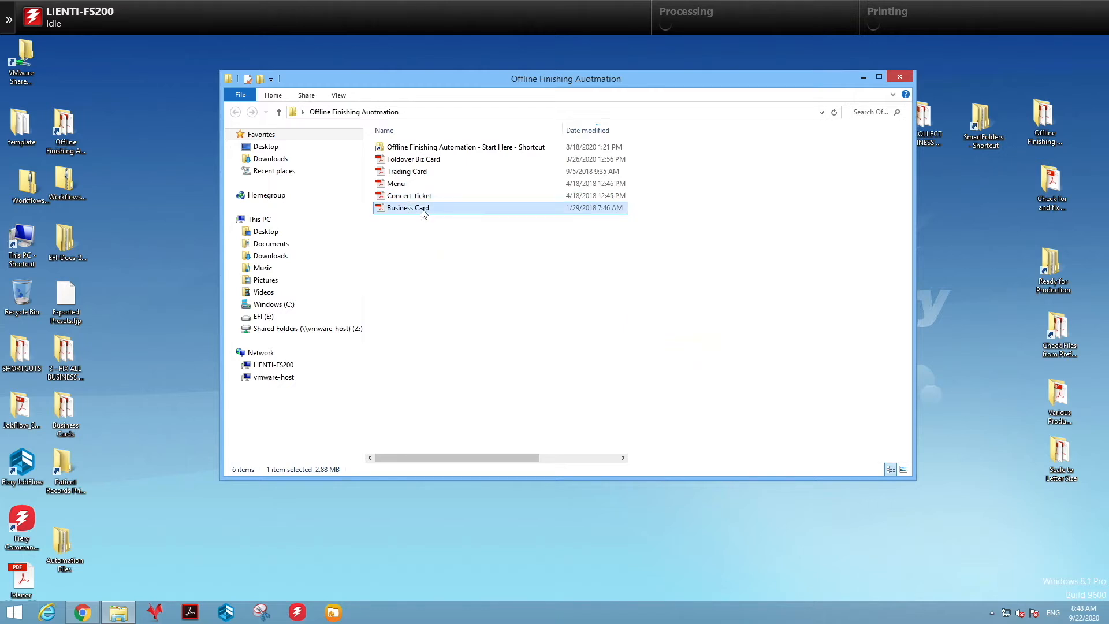
{"action": "left_click", "coordinate": [408, 208]}
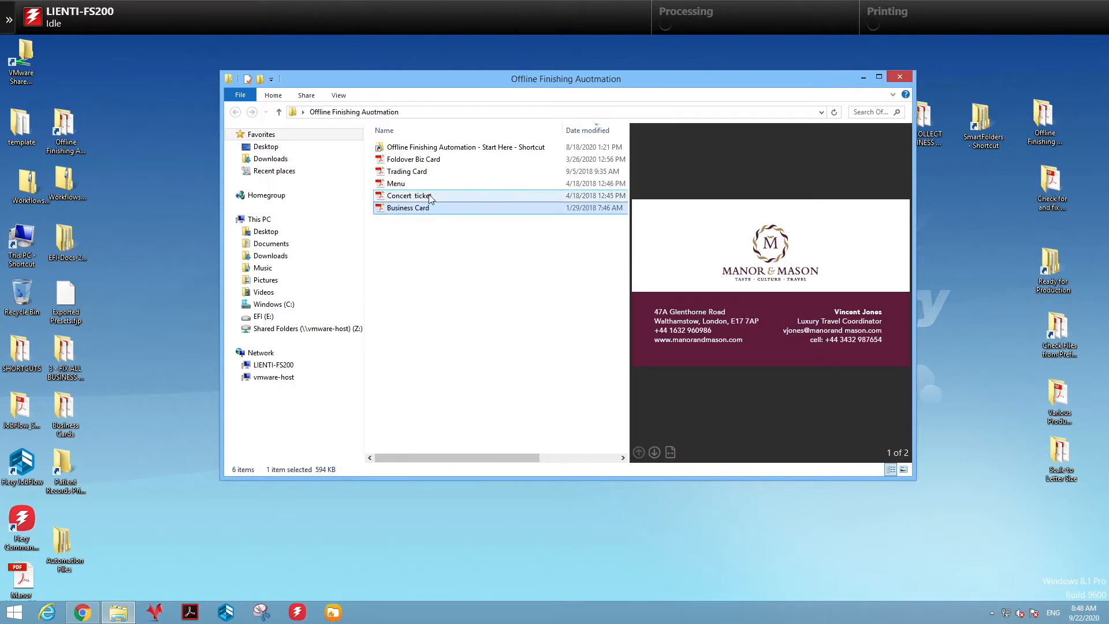
{"action": "right_click", "coordinate": [421, 197]}
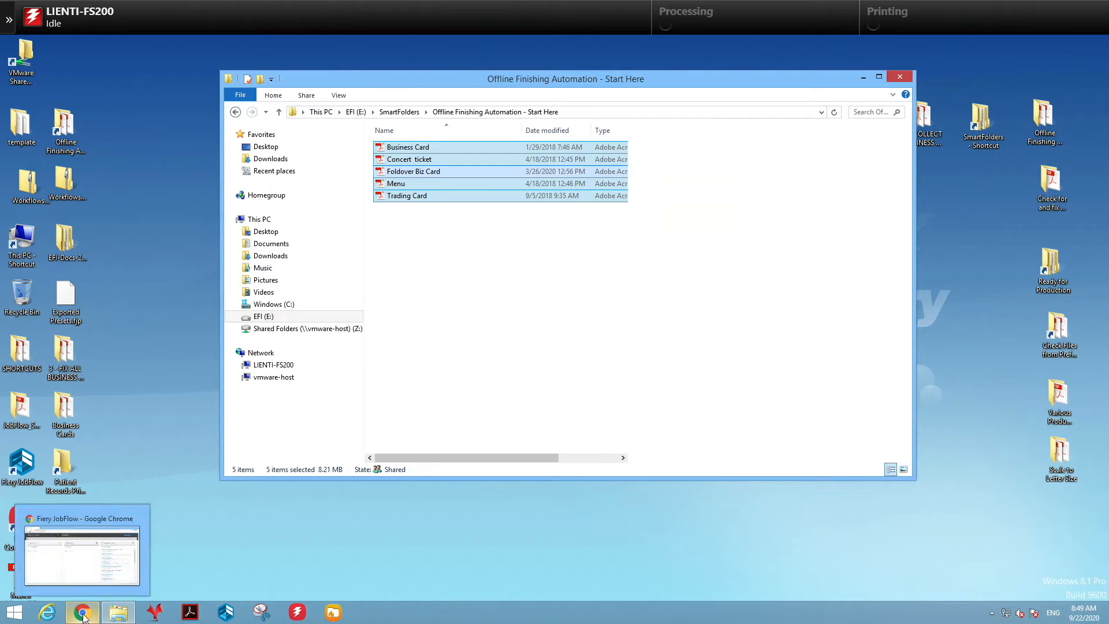
{"action": "left_click", "coordinate": [82, 611]}
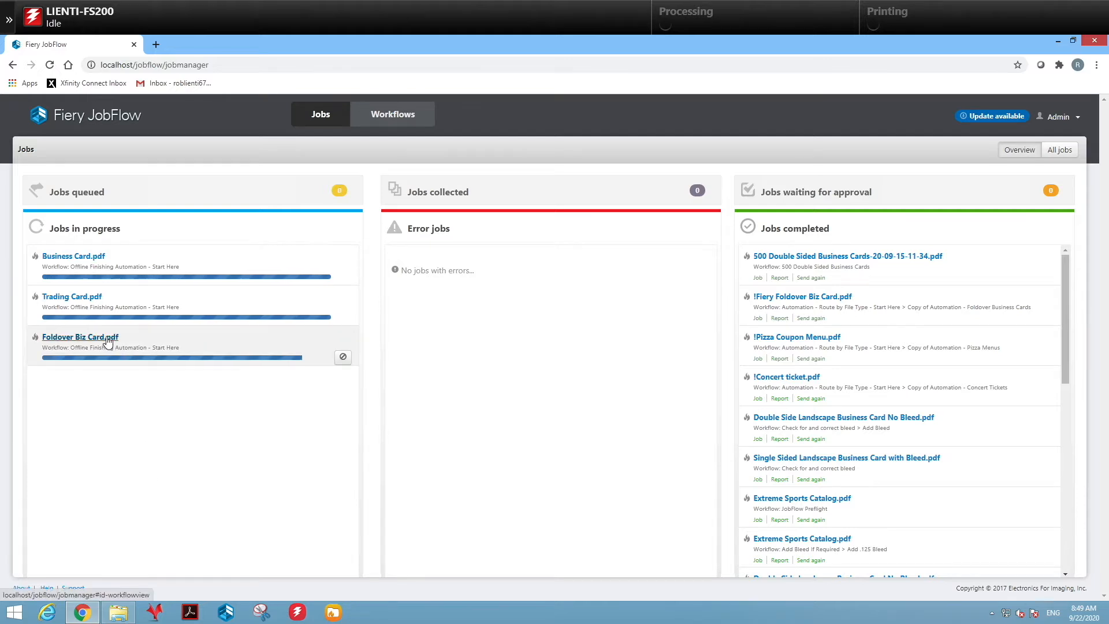
Watch Foldover Biz Card.pdf pass preflight, get imposed 12-up and be held for output.
{"action": "left_click", "coordinate": [80, 337]}
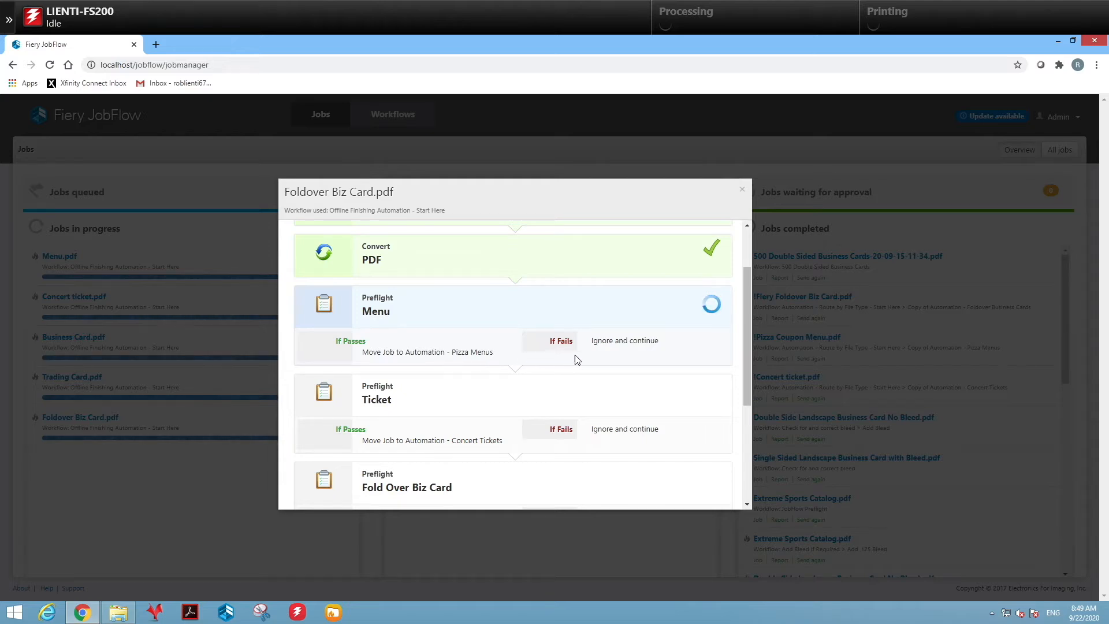
{"action": "mouse_move", "coordinate": [644, 360]}
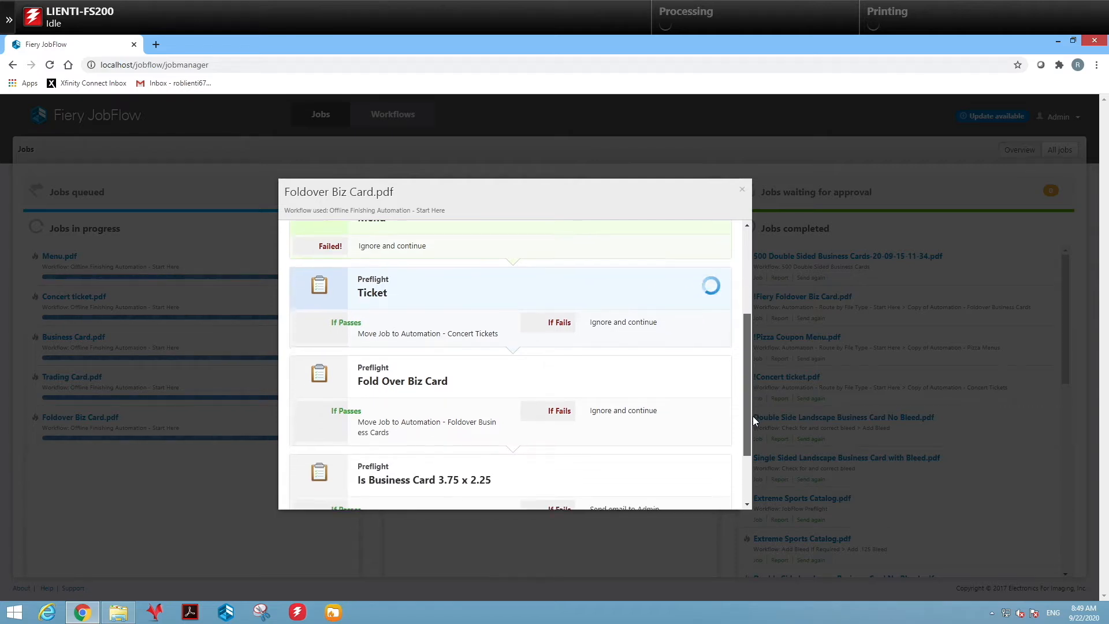
{"action": "scroll", "scroll_direction": "down", "scroll_amount": 3}
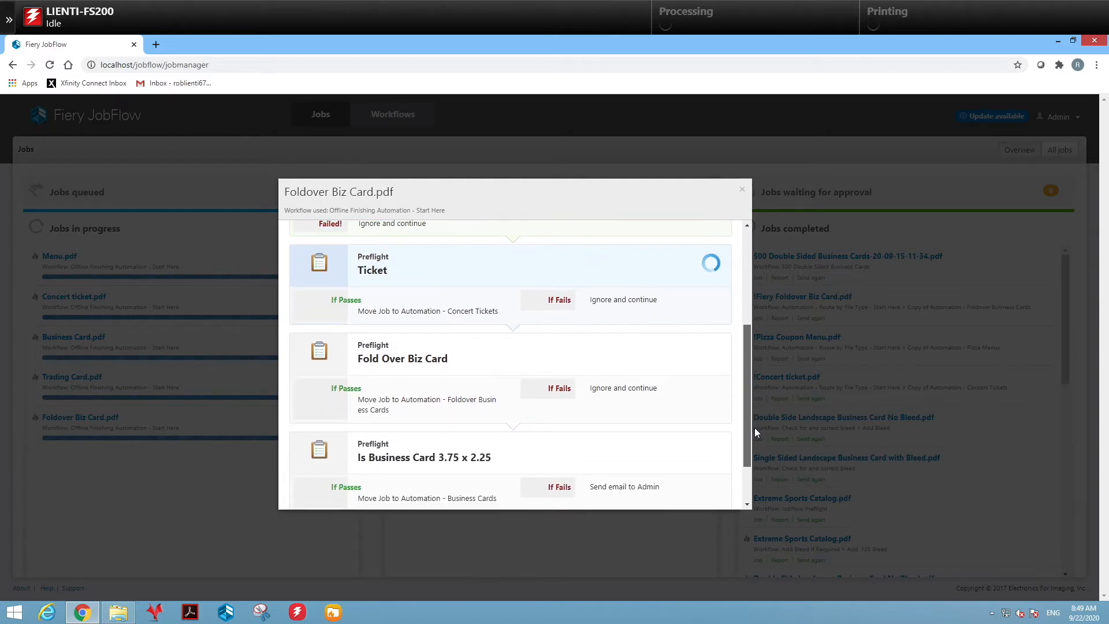
{"action": "scroll", "scroll_direction": "down", "scroll_amount": 3}
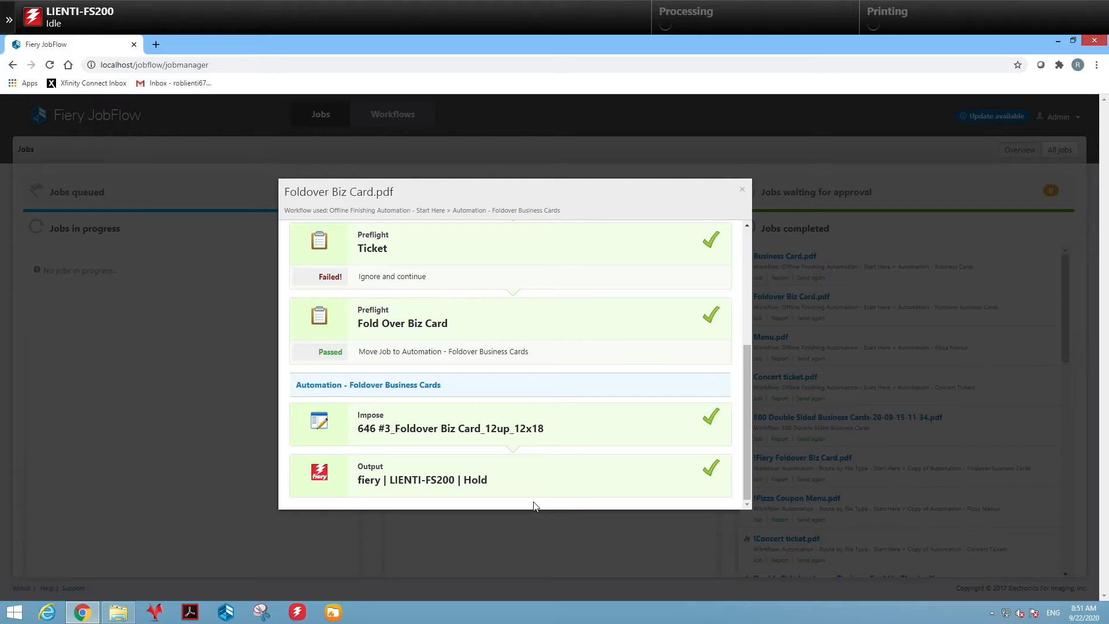
{"action": "mouse_move", "coordinate": [741, 190]}
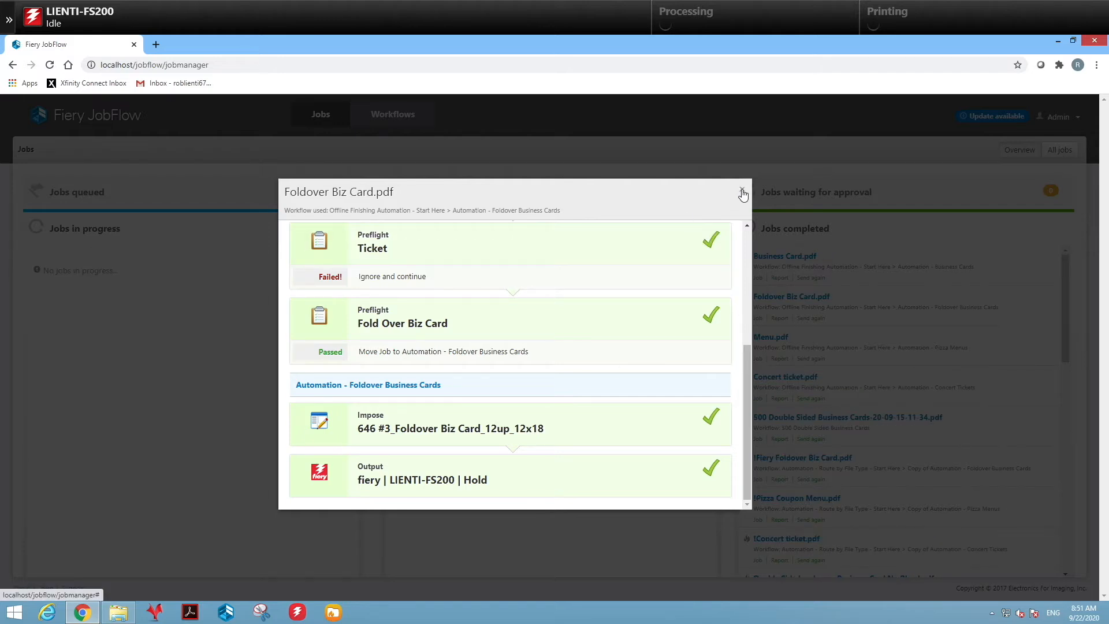
Close the Foldover Biz Card details and open Business Card.pdf's imposed 3-up output.
{"action": "left_click", "coordinate": [742, 191]}
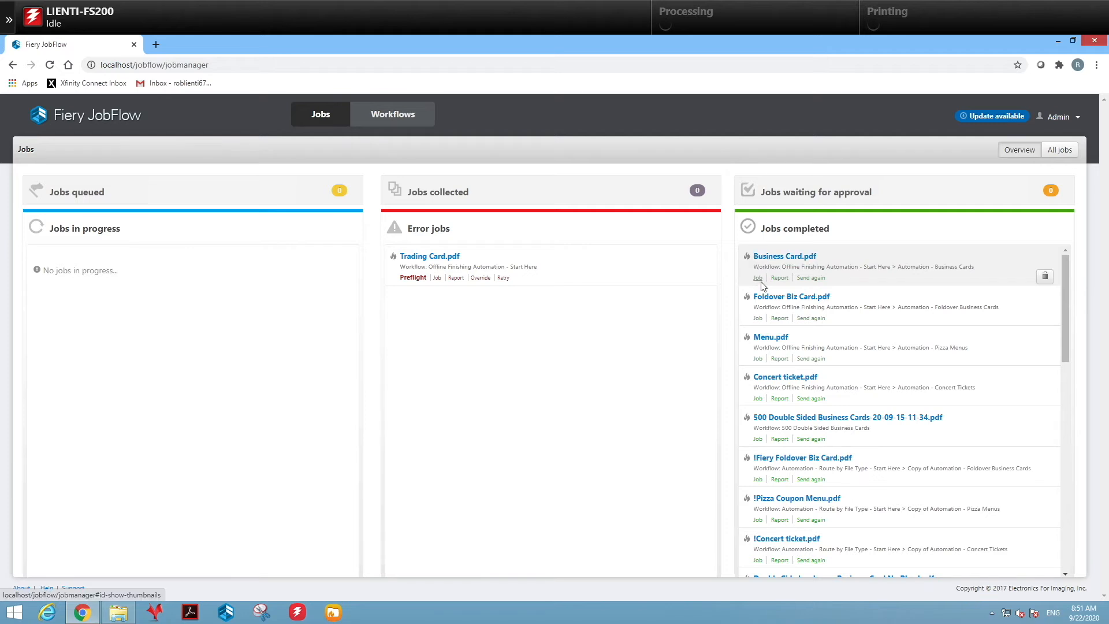
{"action": "mouse_move", "coordinate": [763, 366]}
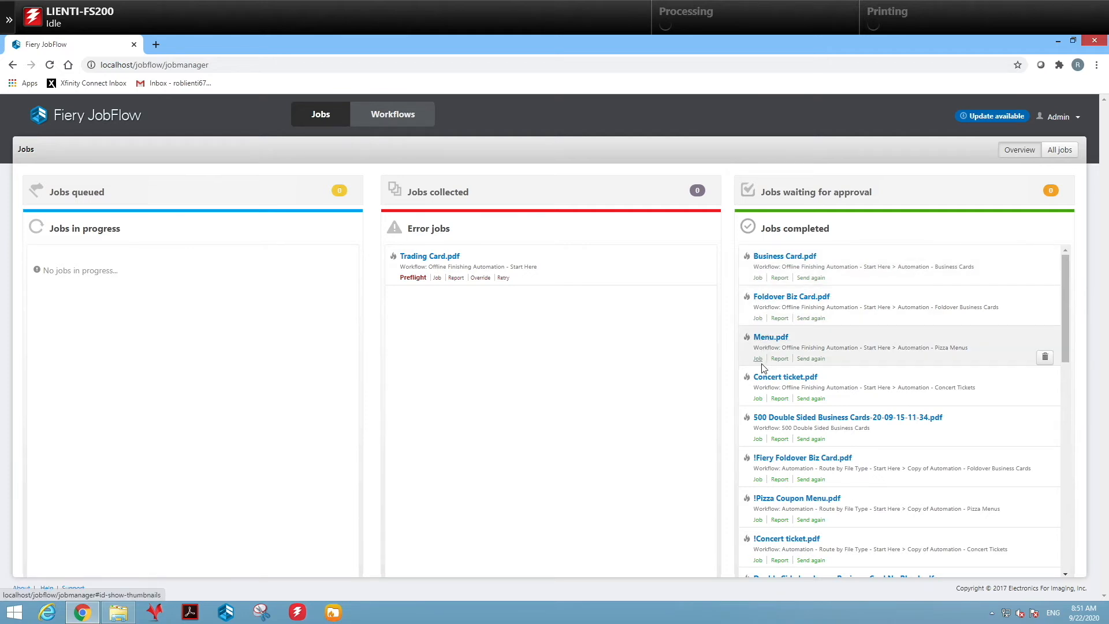
{"action": "left_click", "coordinate": [784, 256]}
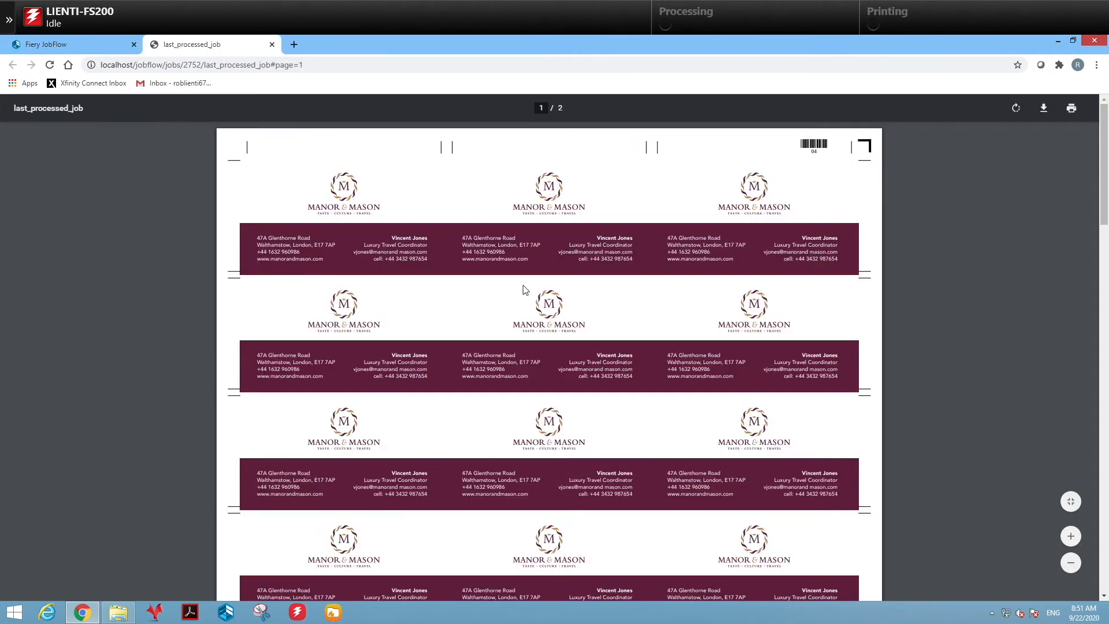
{"action": "mouse_move", "coordinate": [271, 45]}
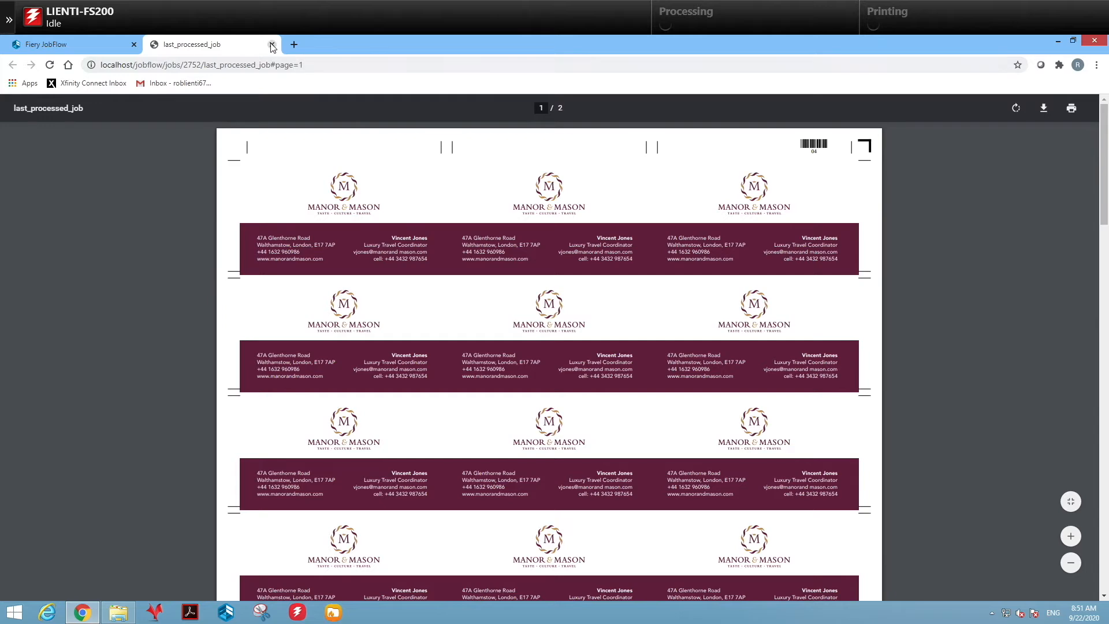
{"action": "left_click", "coordinate": [272, 44]}
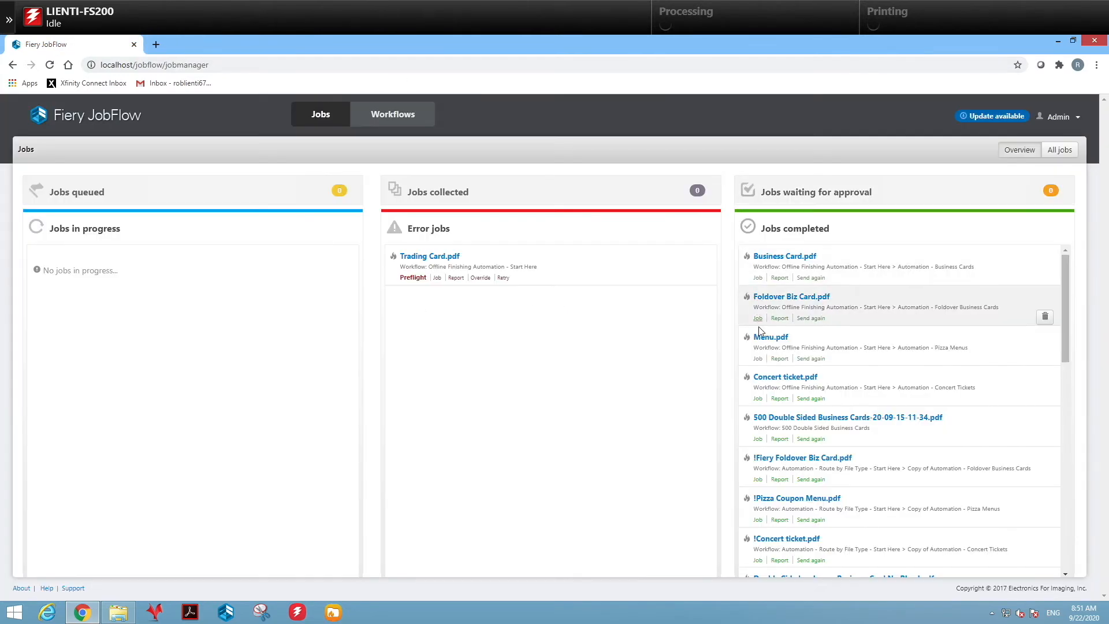
{"action": "left_click", "coordinate": [757, 318]}
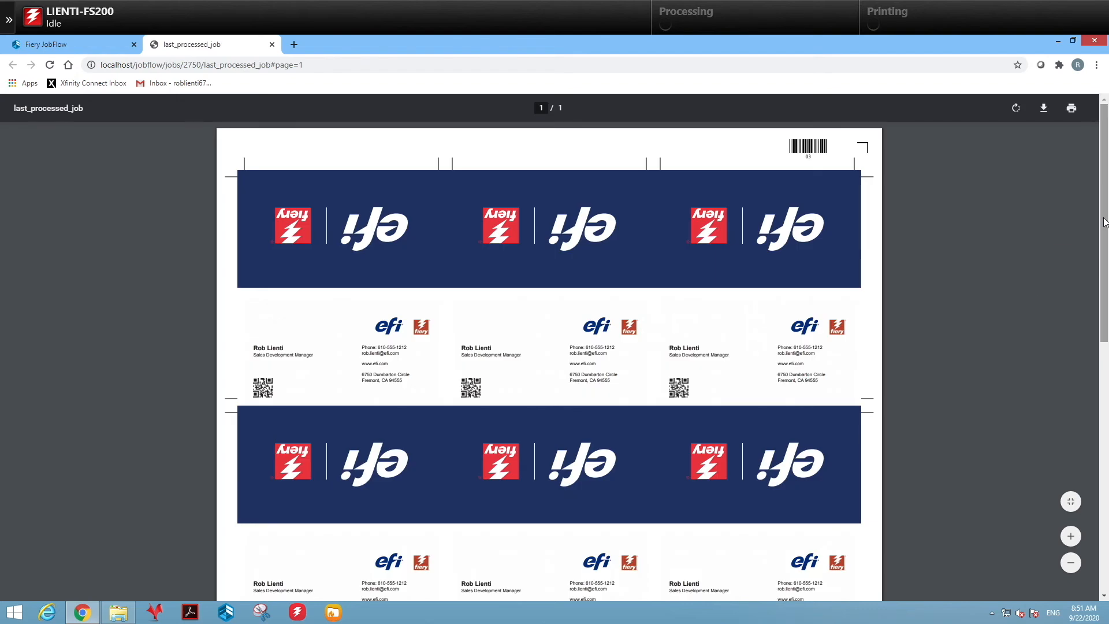
{"action": "mouse_move", "coordinate": [998, 170]}
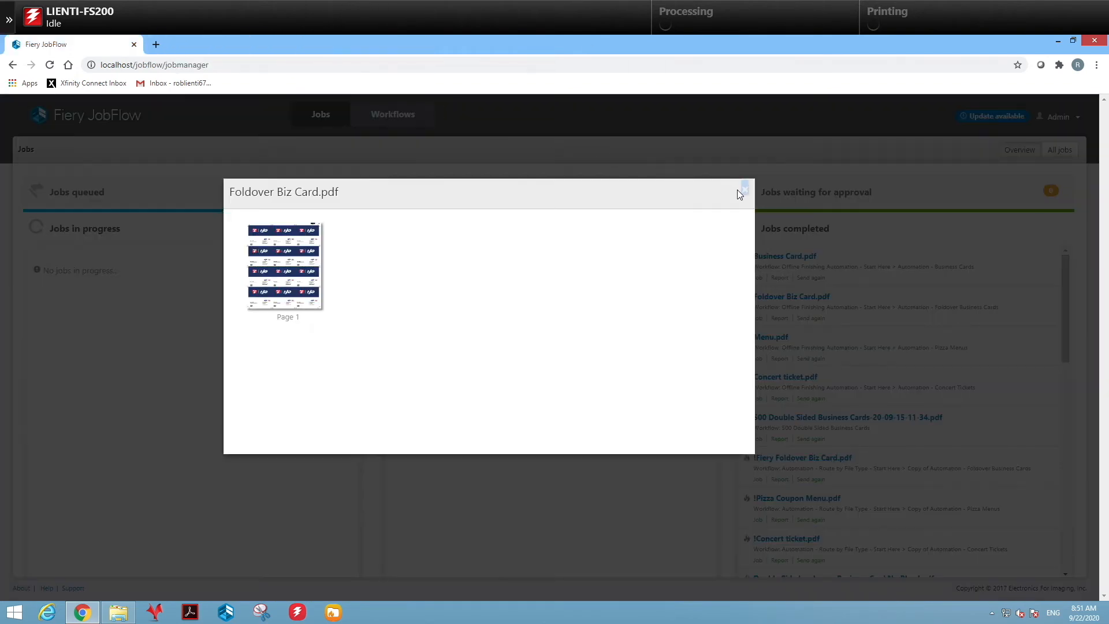
{"action": "left_click", "coordinate": [743, 189]}
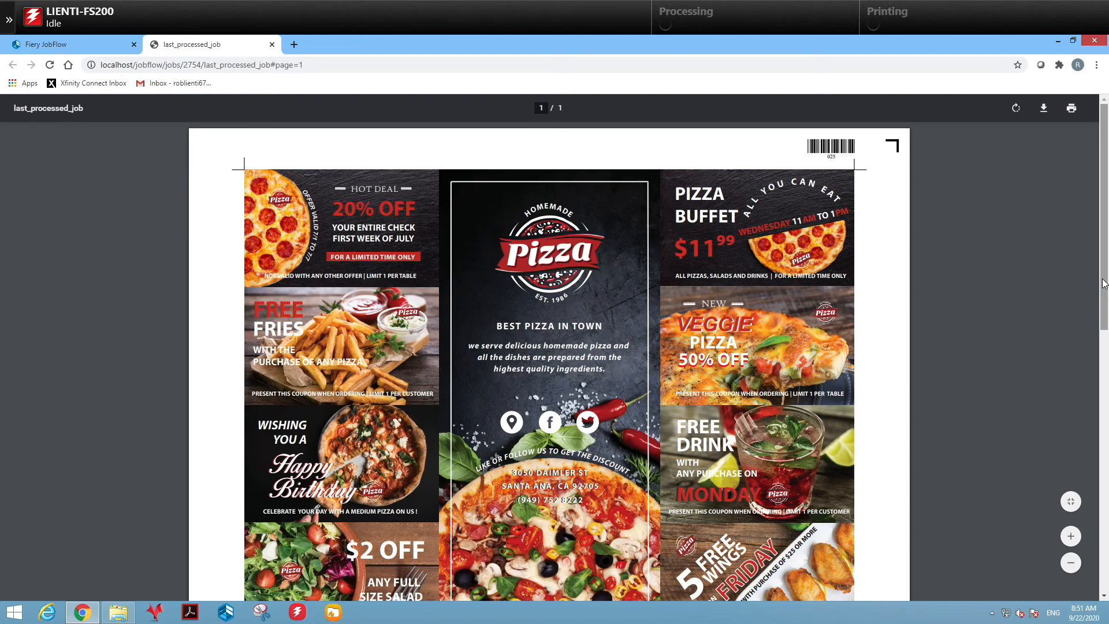
{"action": "scroll", "scroll_direction": "down", "scroll_amount": 3}
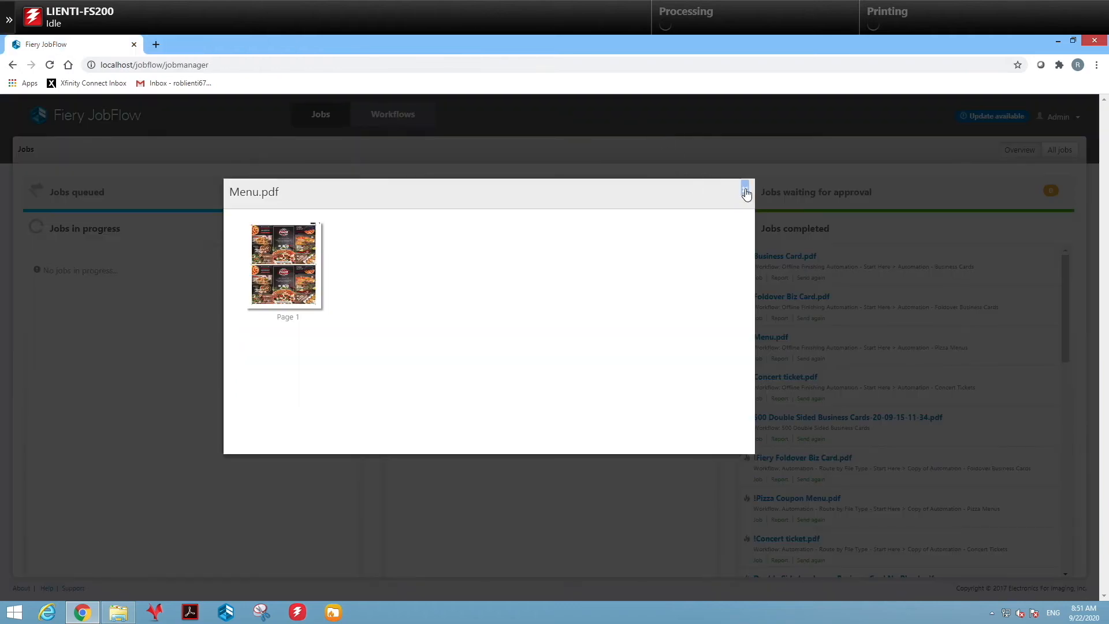
{"action": "left_click", "coordinate": [786, 377]}
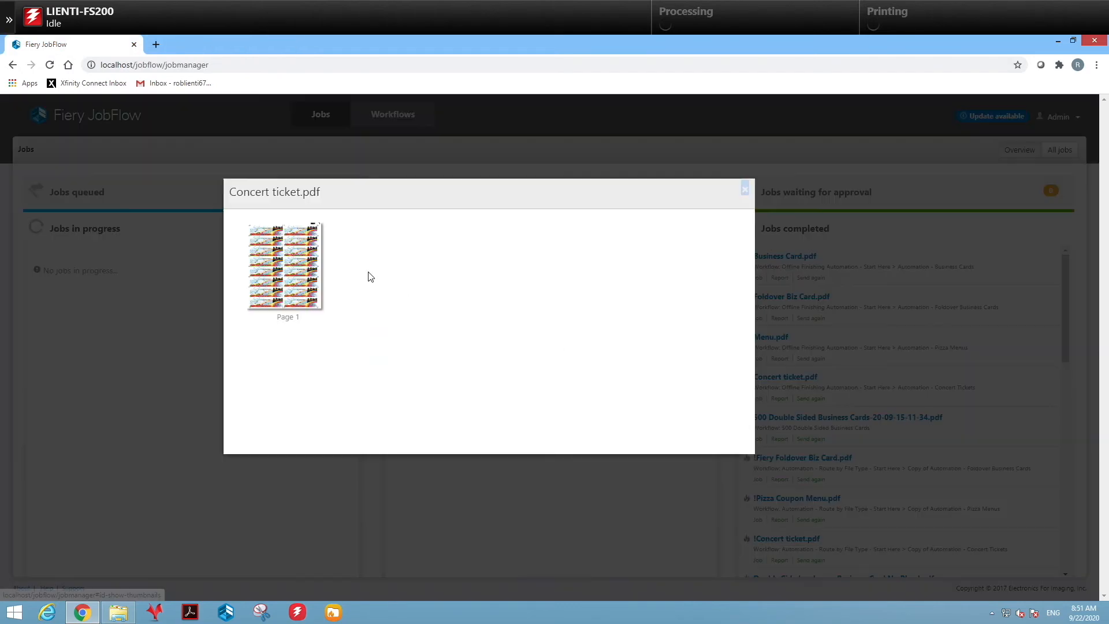
{"action": "left_click", "coordinate": [284, 265]}
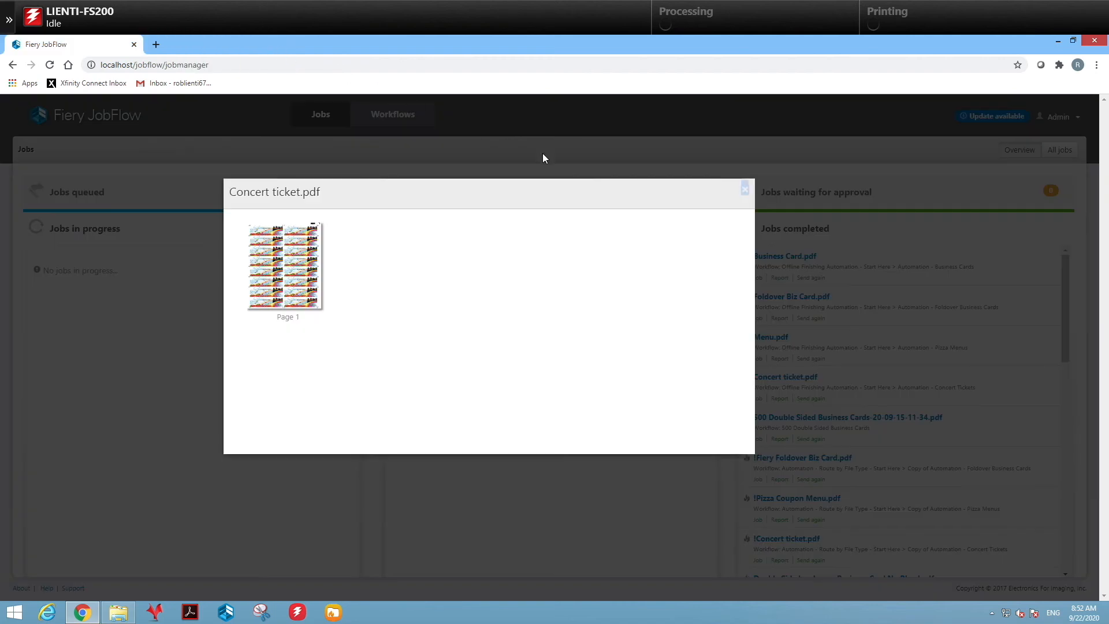
{"action": "left_click", "coordinate": [744, 189]}
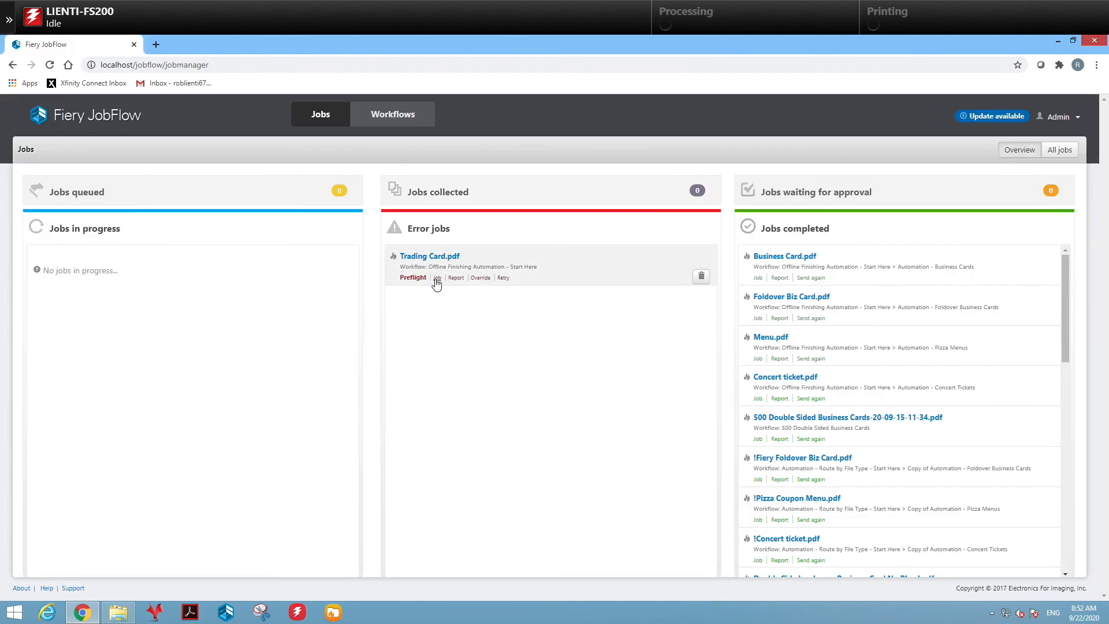